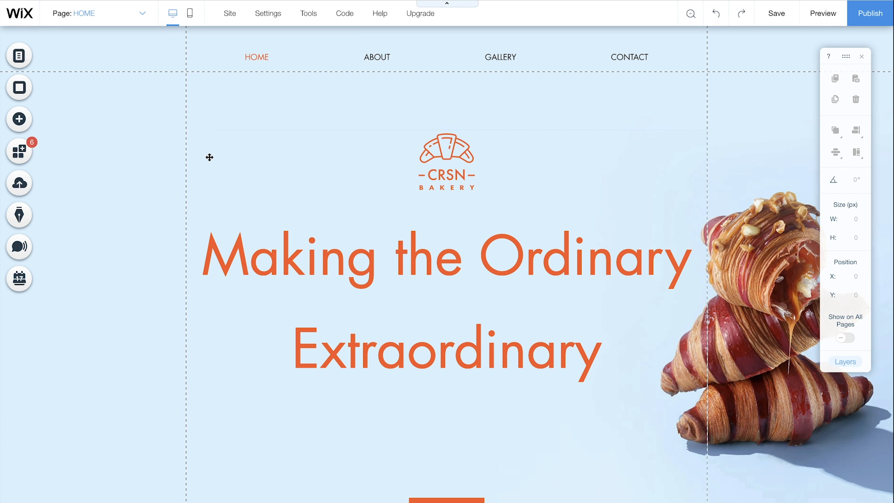
mouse_move(189, 13)
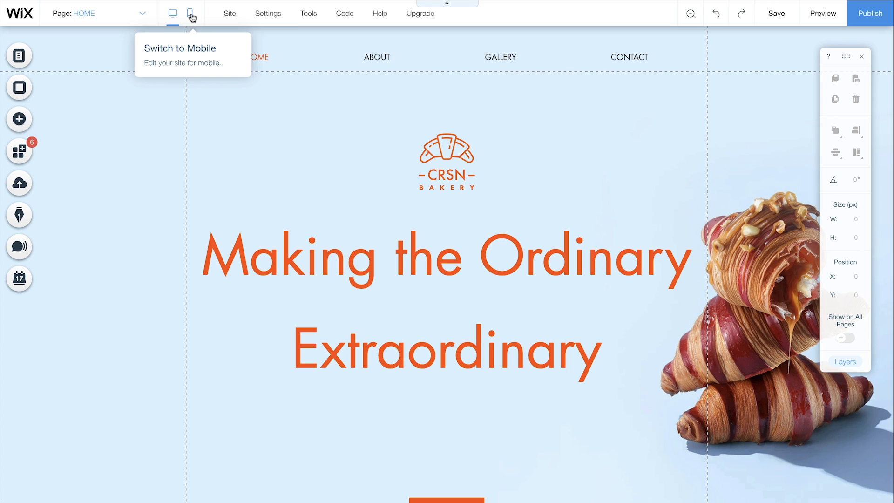
- Switch the bakery site from the desktop layout to the mobile editor
left_click(189, 13)
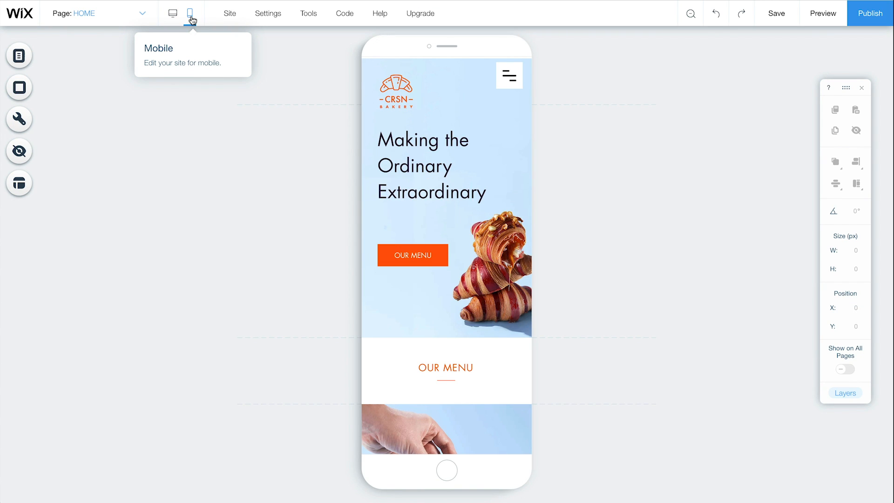
mouse_move(256, 39)
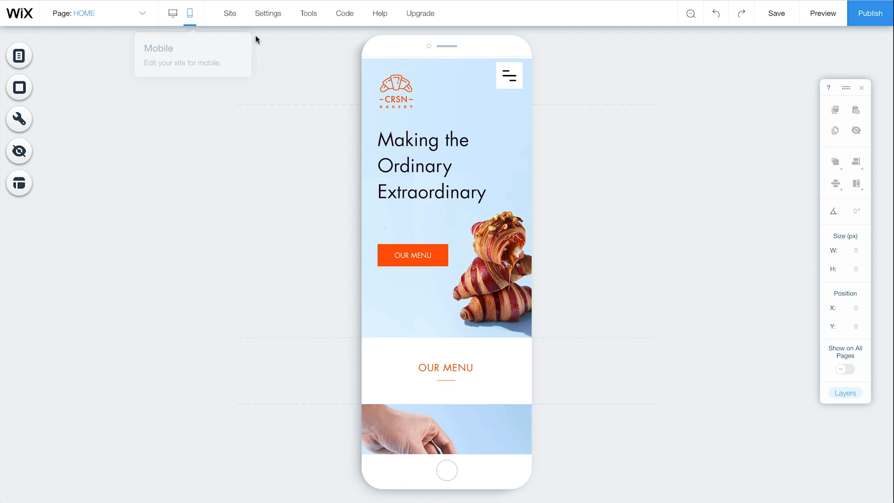
- Select the mobile hamburger menu button and give its icon the red style
left_click(509, 74)
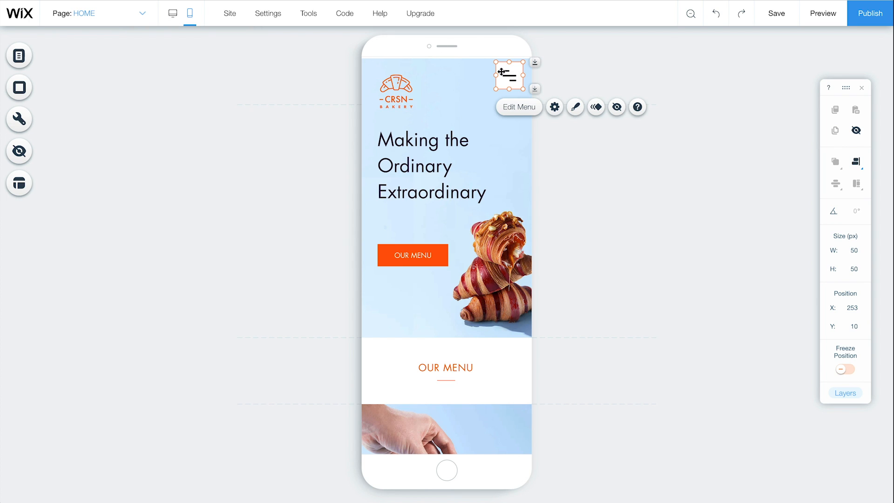
left_click(575, 106)
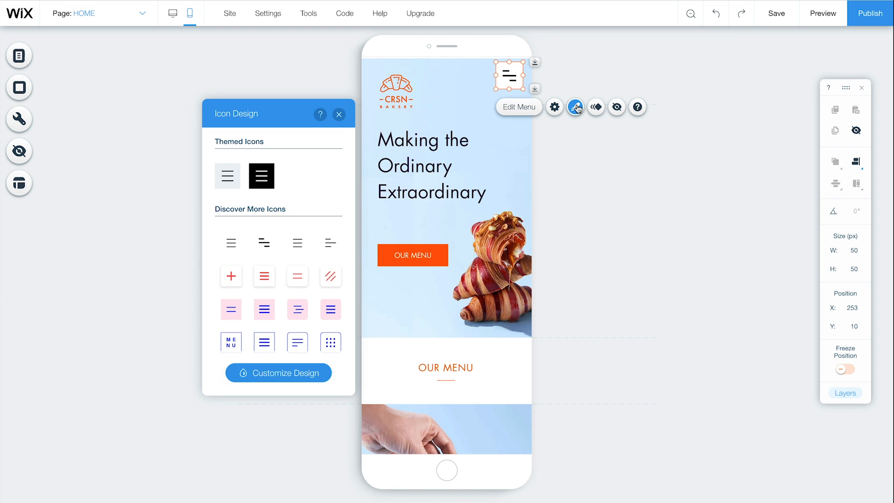
left_click(574, 108)
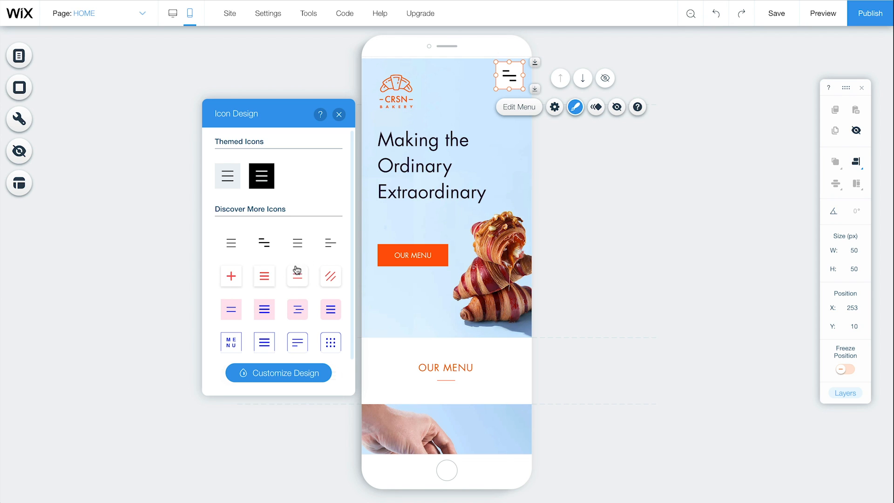
left_click(264, 276)
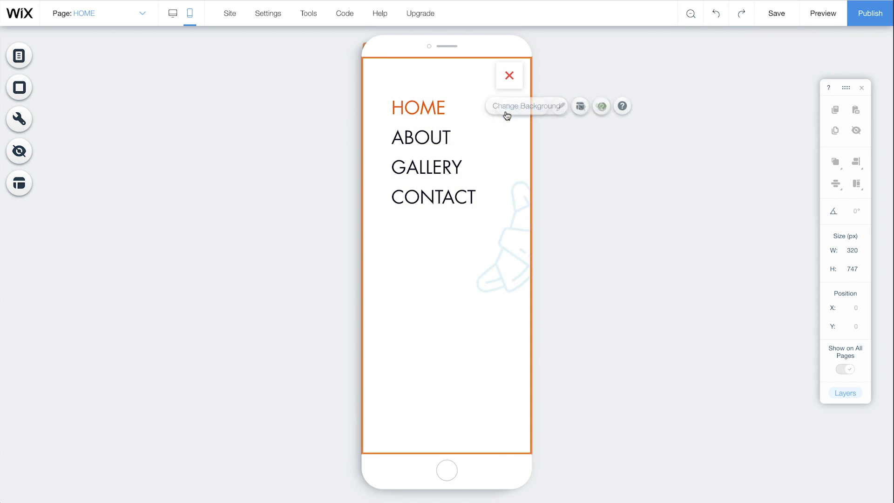
mouse_move(549, 87)
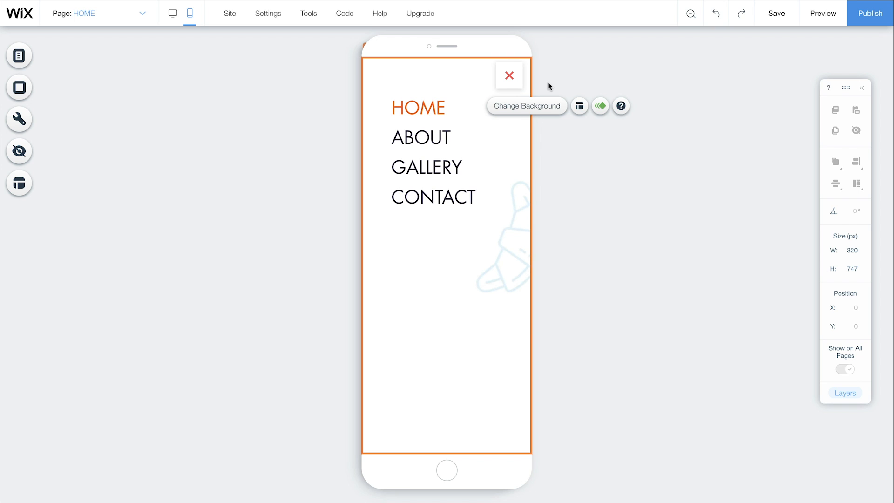
- Open the Change Background options for the expanded mobile menu box
left_click(579, 106)
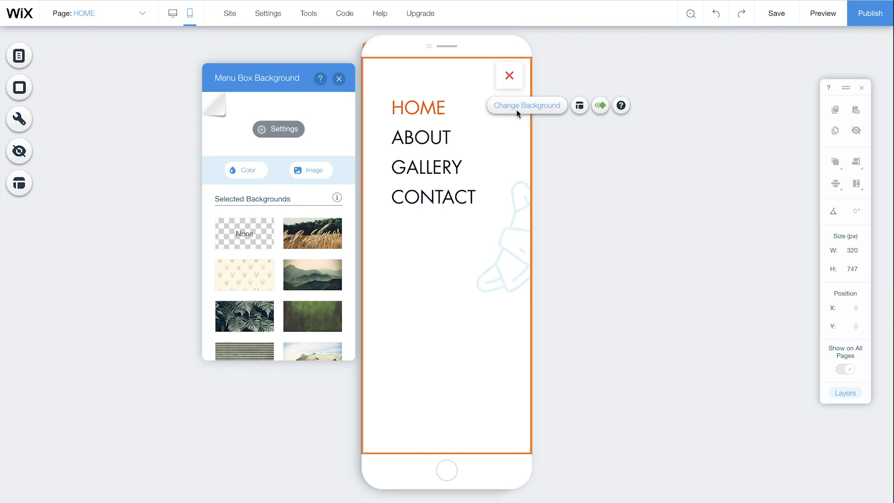
- Give the menu box a menuBG.jpg image background at 50% opacity
left_click(245, 170)
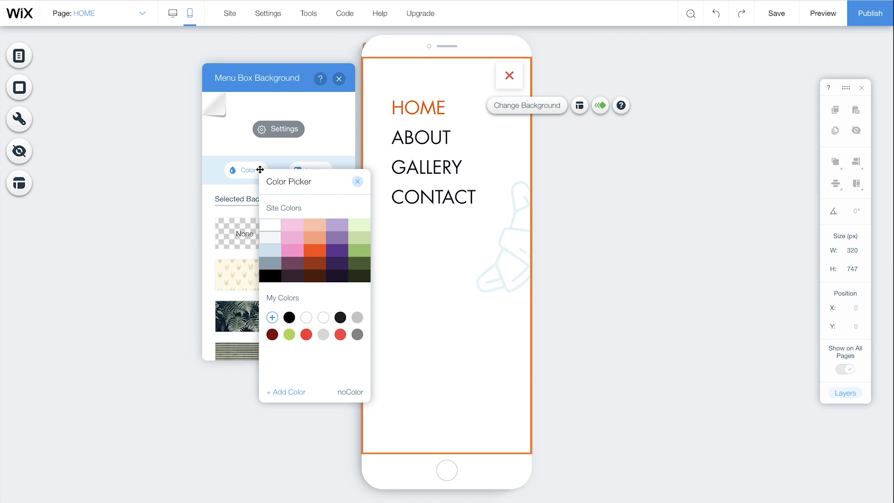
left_click(357, 182)
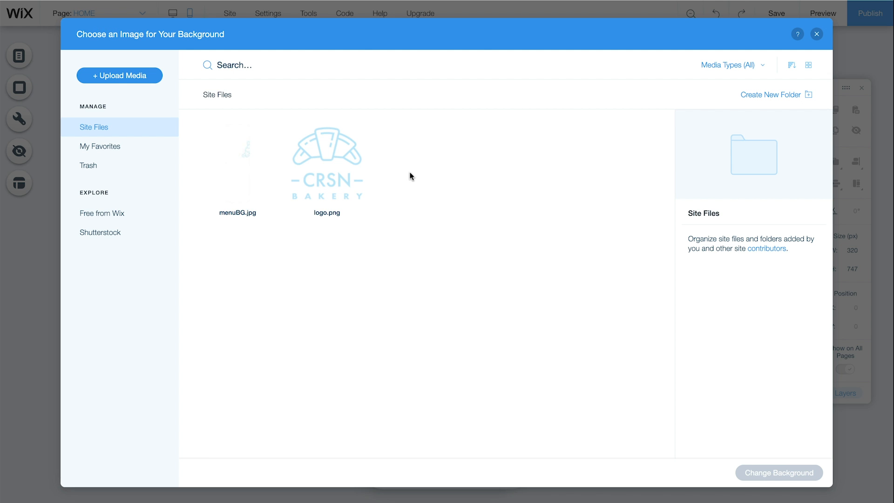
left_click(236, 171)
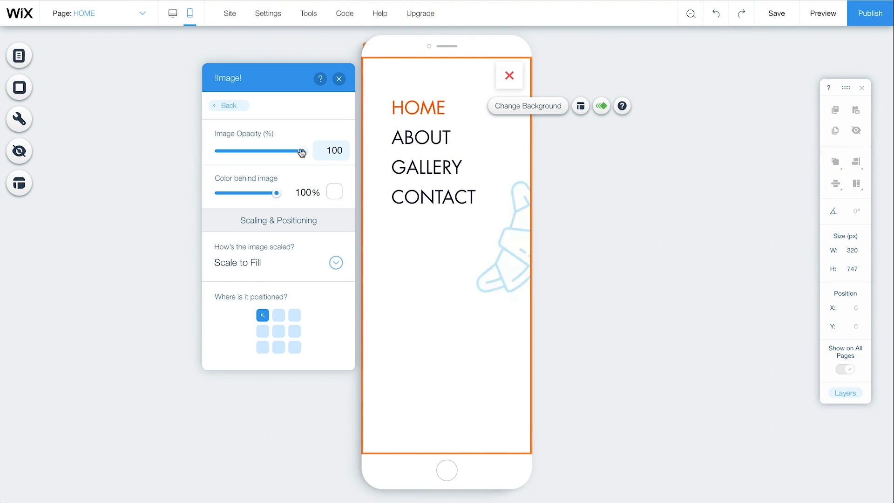
left_click_drag(301, 150, 262, 151)
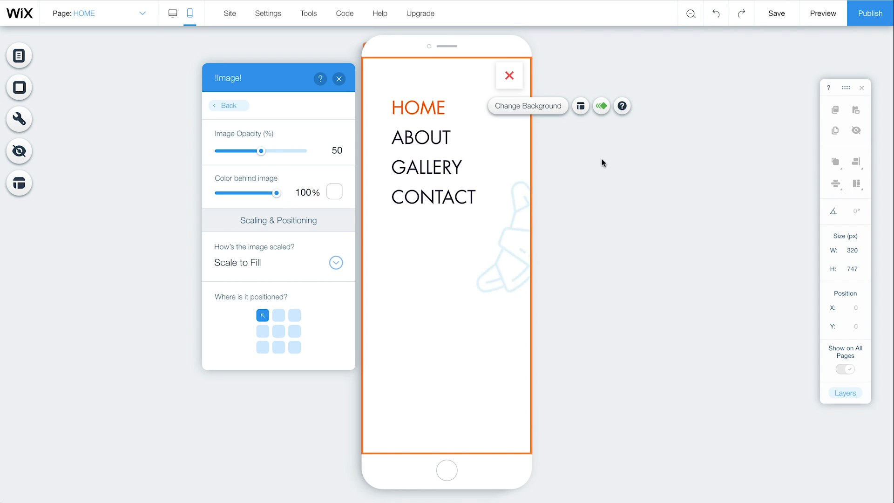
left_click(601, 106)
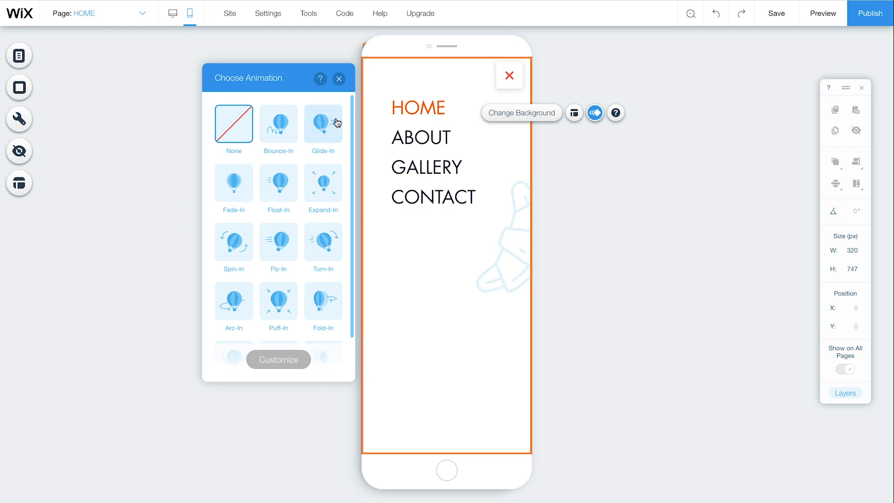
- Animate the menu box to float in from the right over 0.65 seconds
left_click(323, 123)
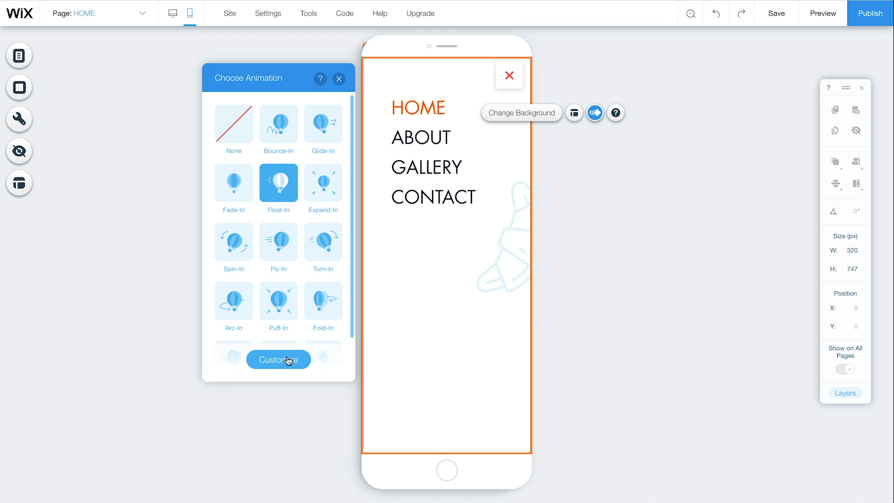
left_click(278, 359)
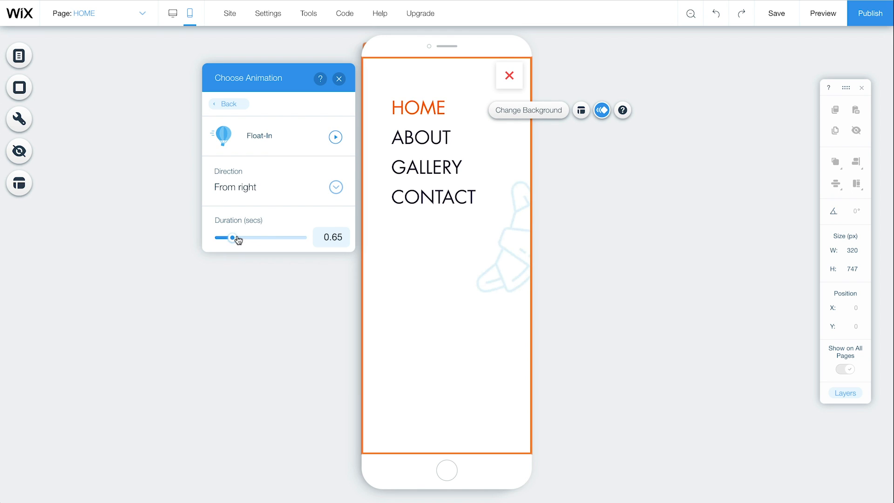
left_click_drag(231, 238, 246, 238)
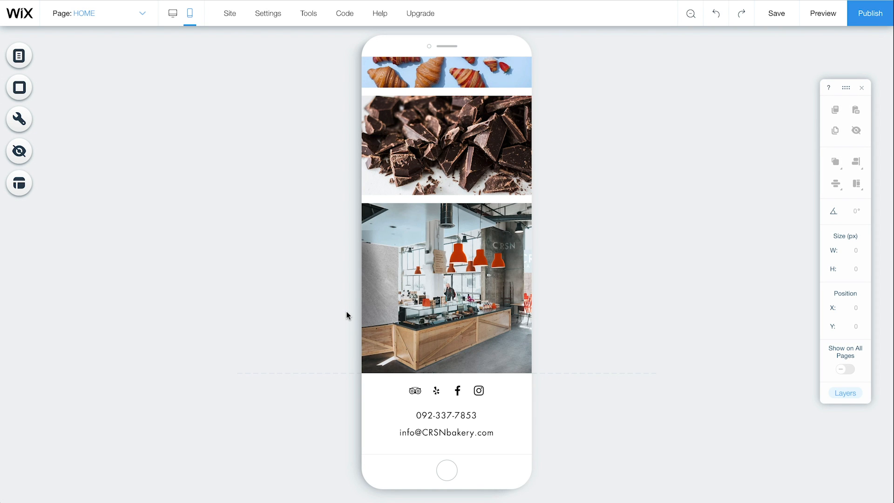
- Move the footer social icons into the menu box beneath Contact, then close the menu
right_click(446, 392)
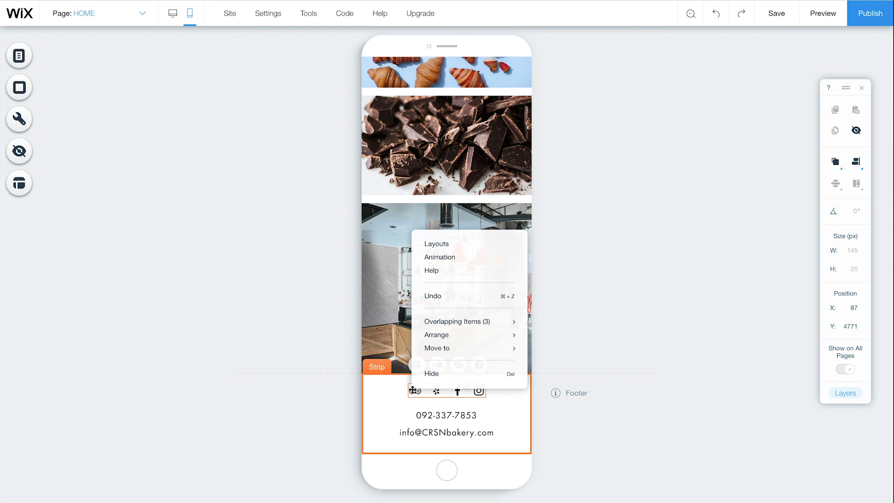
mouse_move(437, 348)
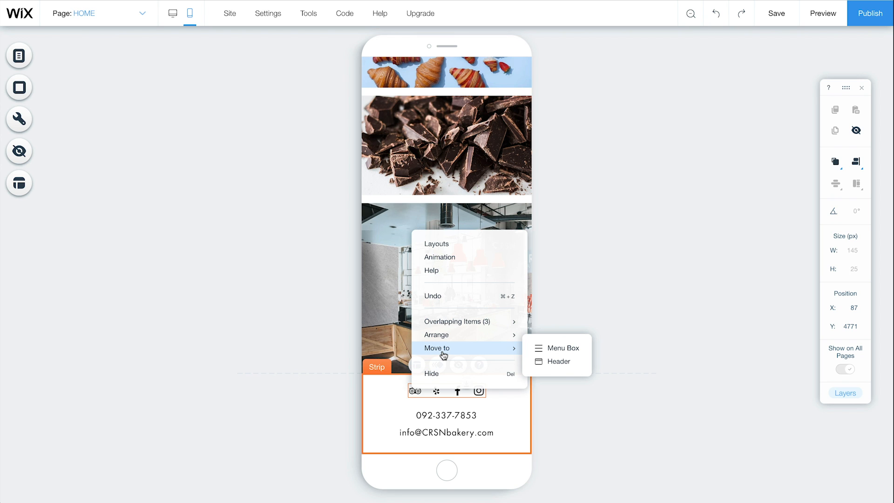
mouse_move(555, 348)
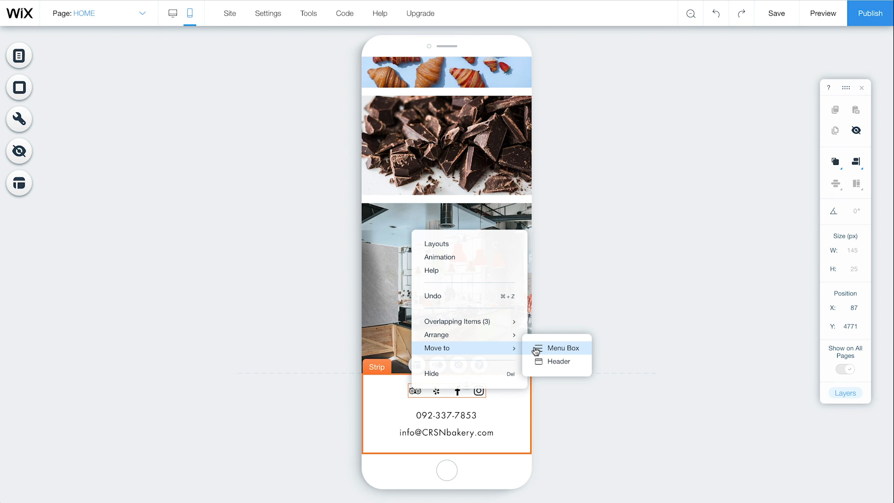
left_click(563, 348)
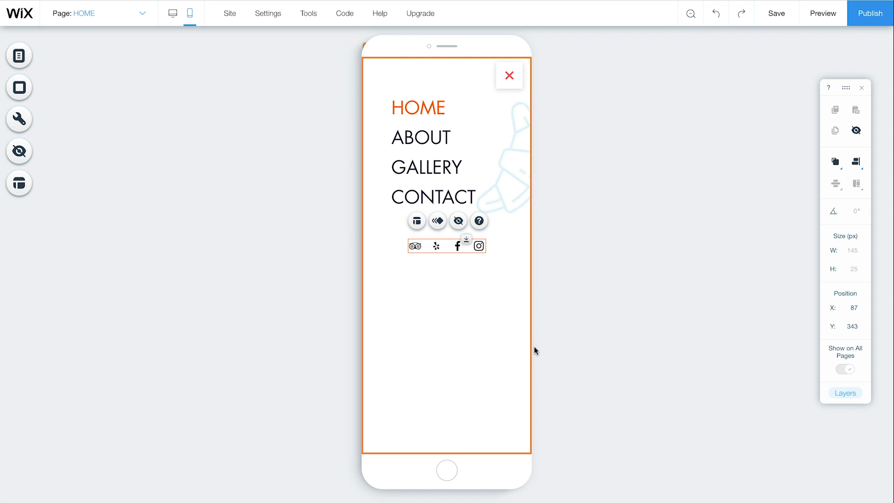
left_click(509, 76)
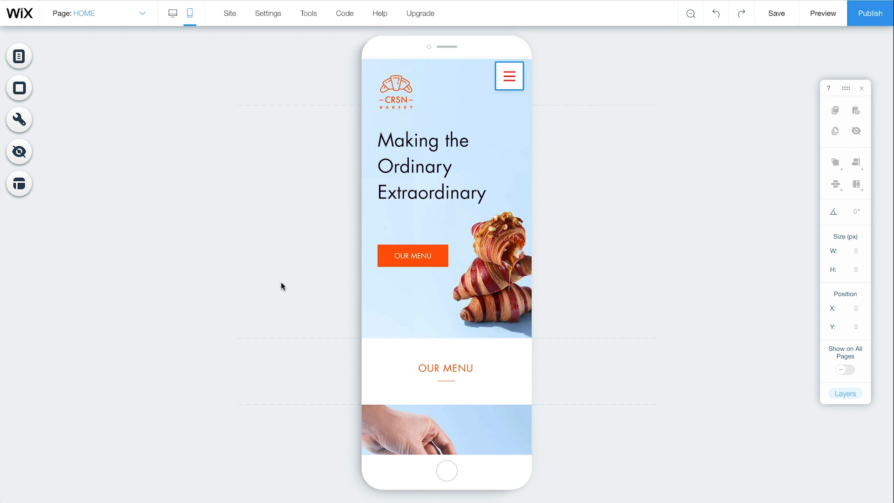
mouse_move(19, 121)
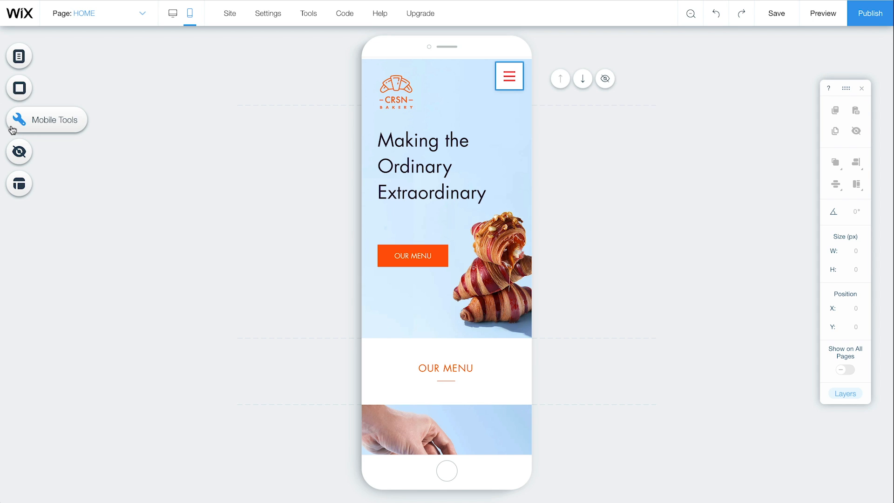
- Enable a back-to-top button with the red pointed arrow and preview the mobile site
left_click(20, 119)
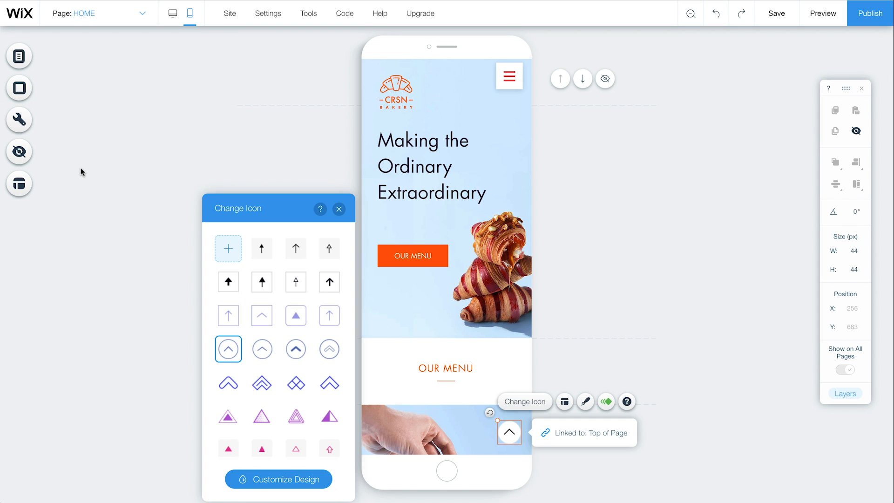
mouse_move(261, 315)
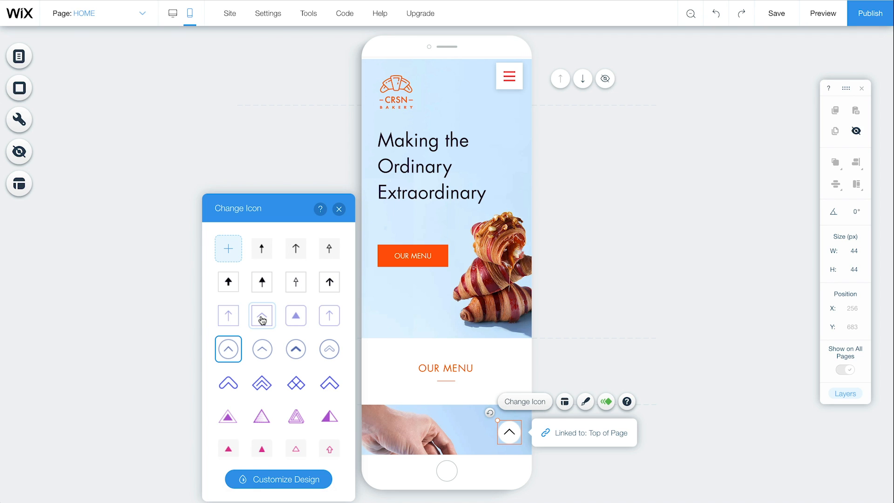
scroll("down", 3)
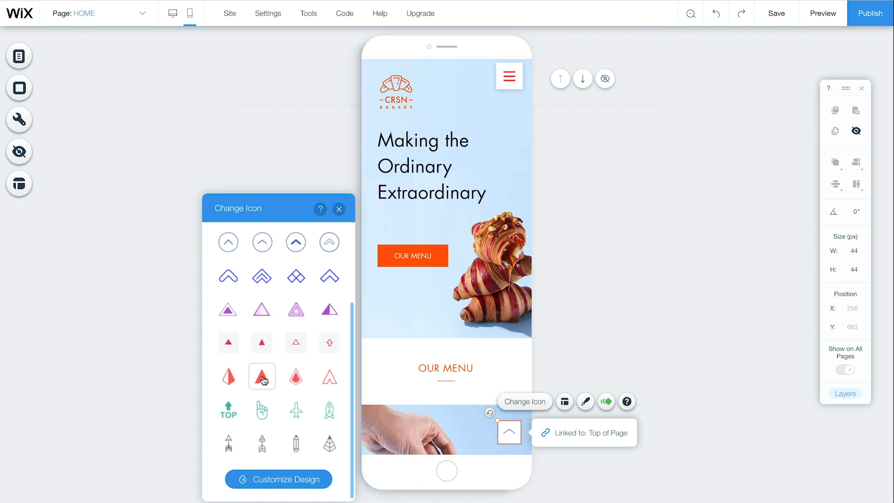
left_click(262, 376)
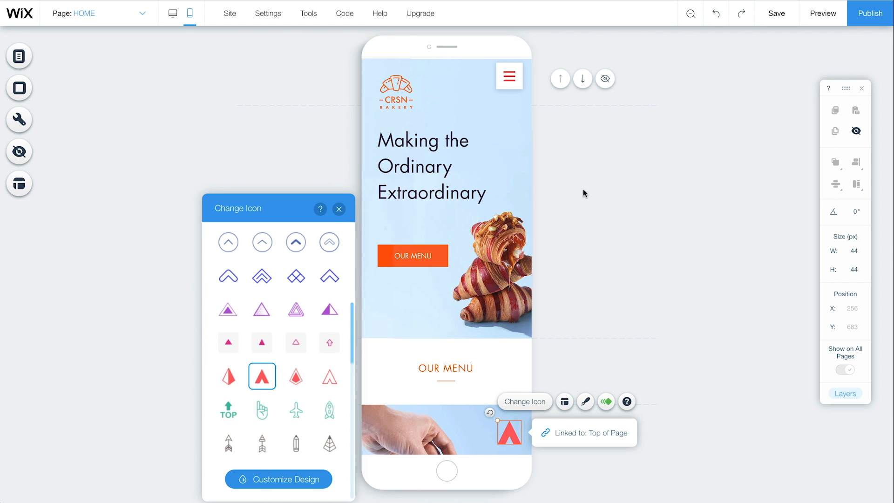
left_click(822, 13)
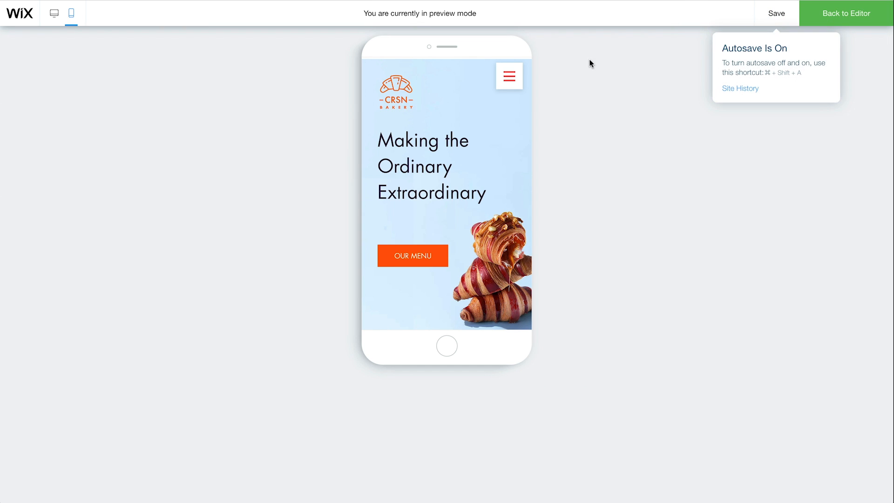
- Open the hamburger menu in preview to check the links and social icons, then return to editing
left_click(509, 75)
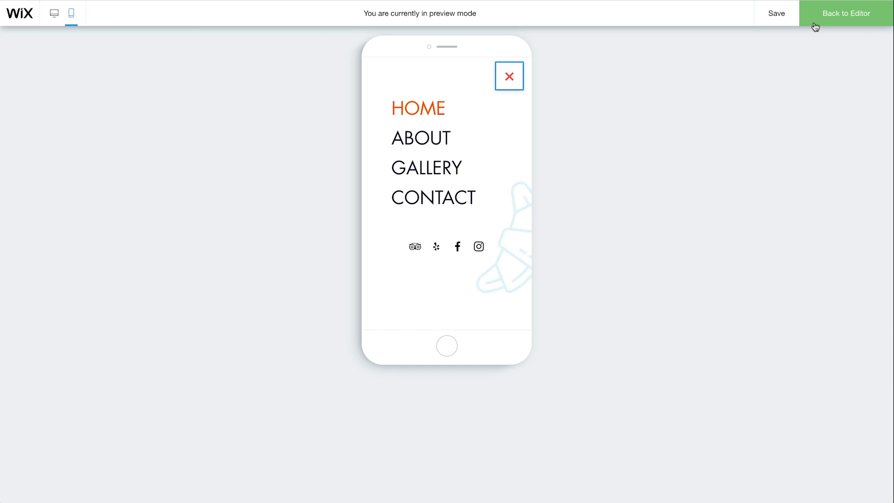
left_click(845, 13)
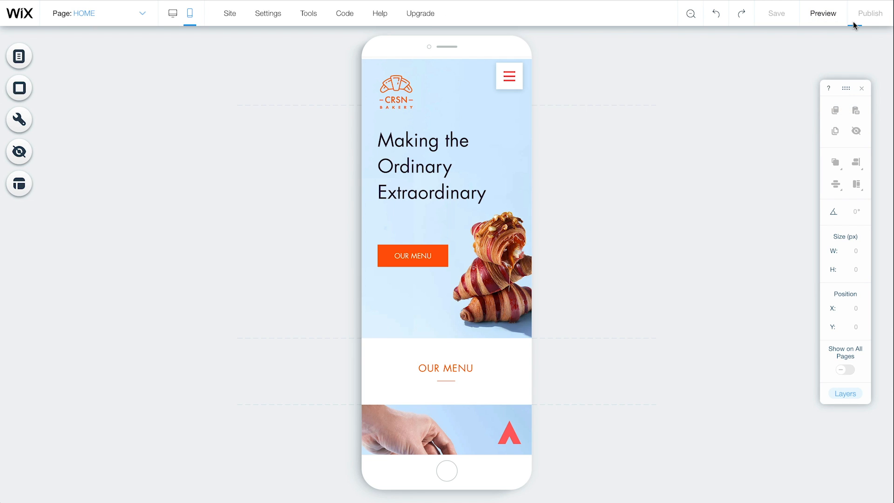